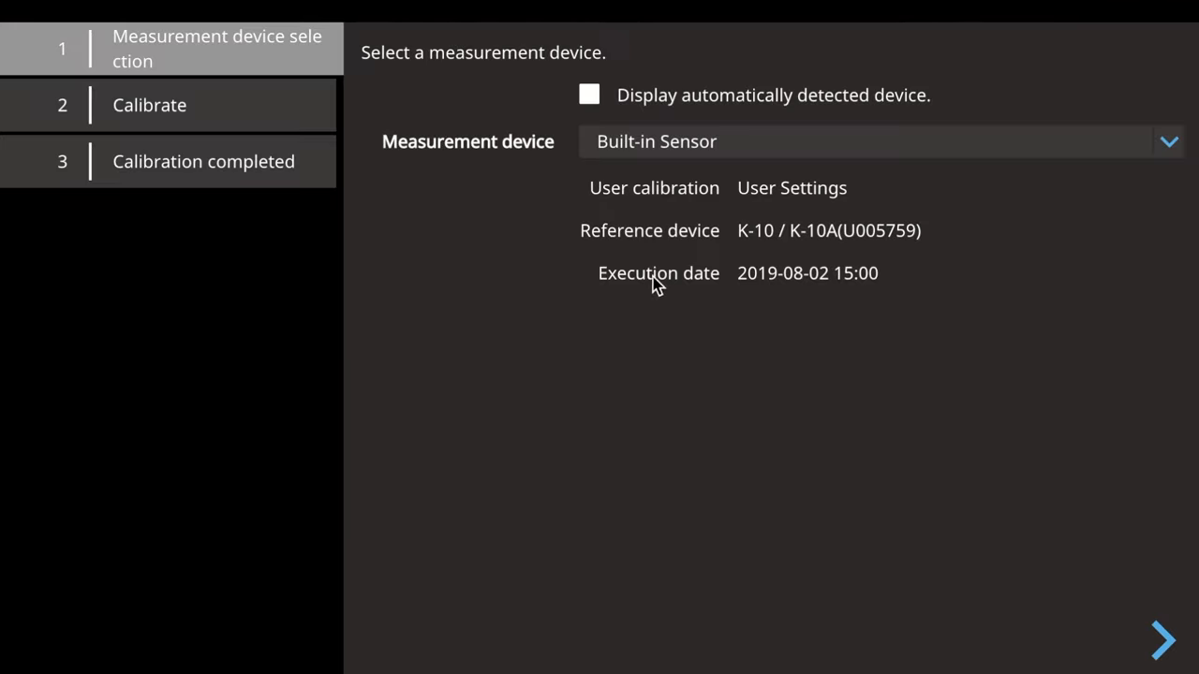
# Step: Start the five-step calibration using the Built-in Sensor as the measurement device
pyautogui.click(1162, 639)
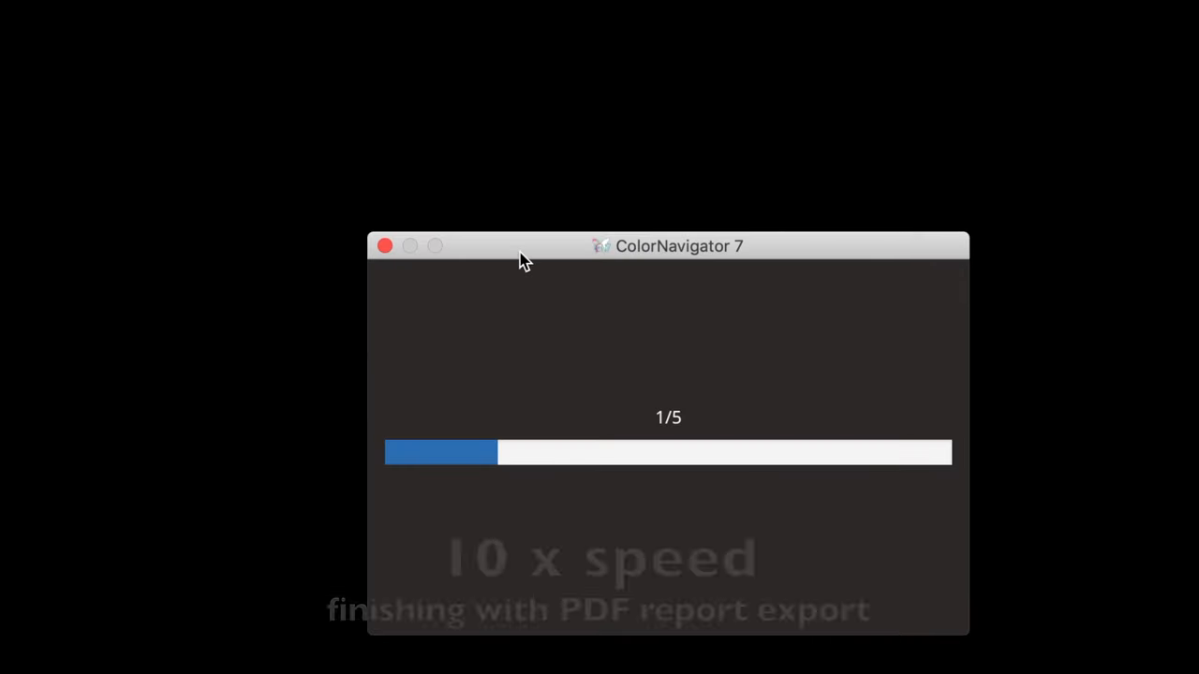